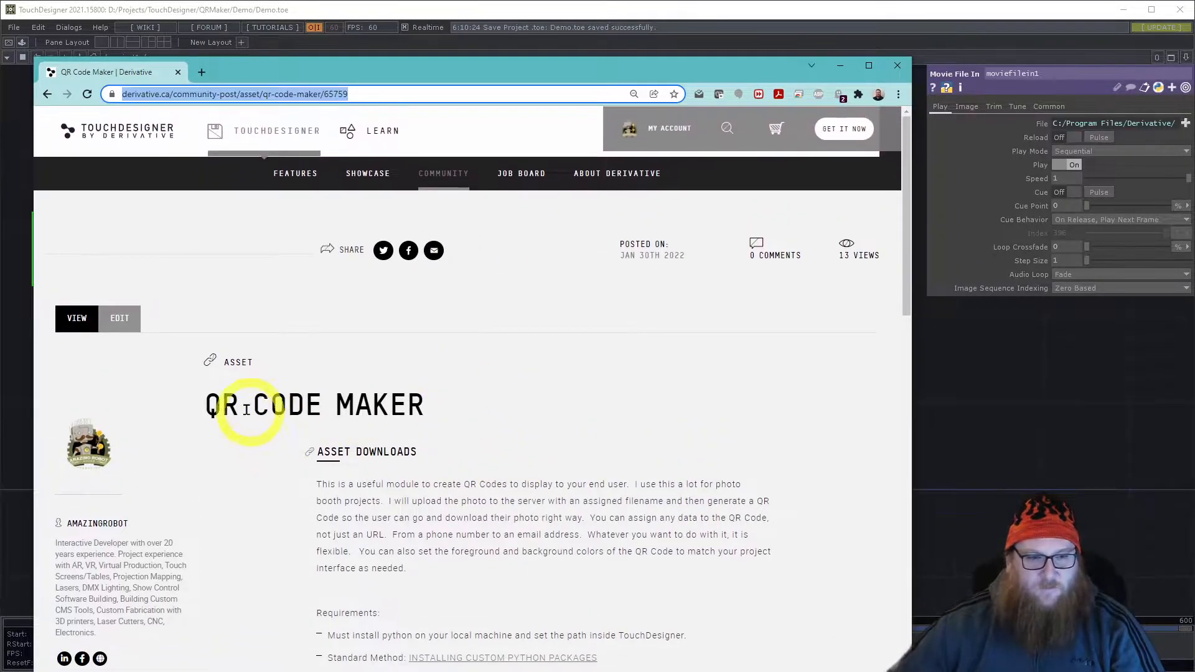
- Scroll to the Requirements section and select the pyqrcode library name in the pip install command
scroll("down", 3)
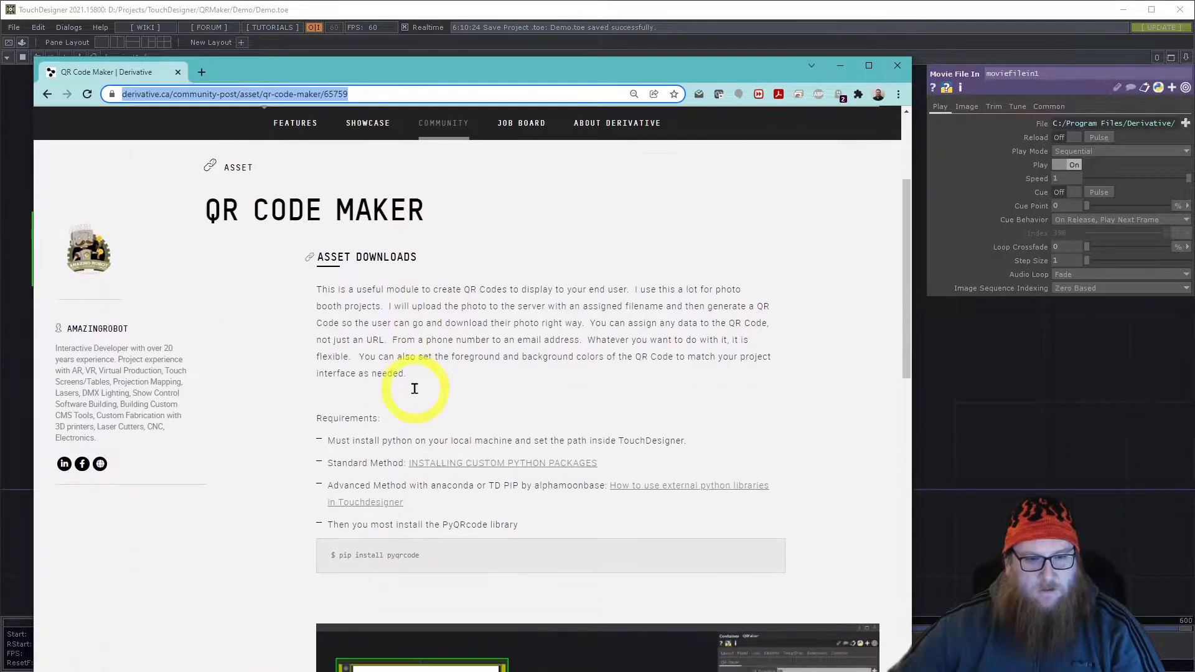
scroll("down", 3)
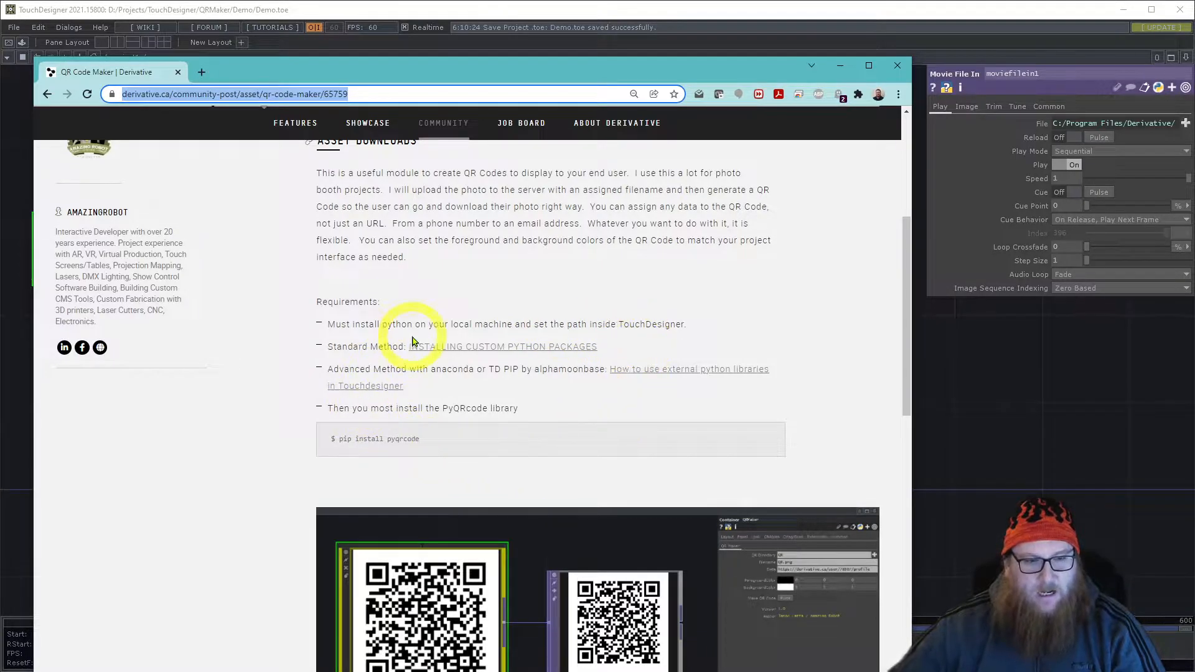
mouse_move(488, 349)
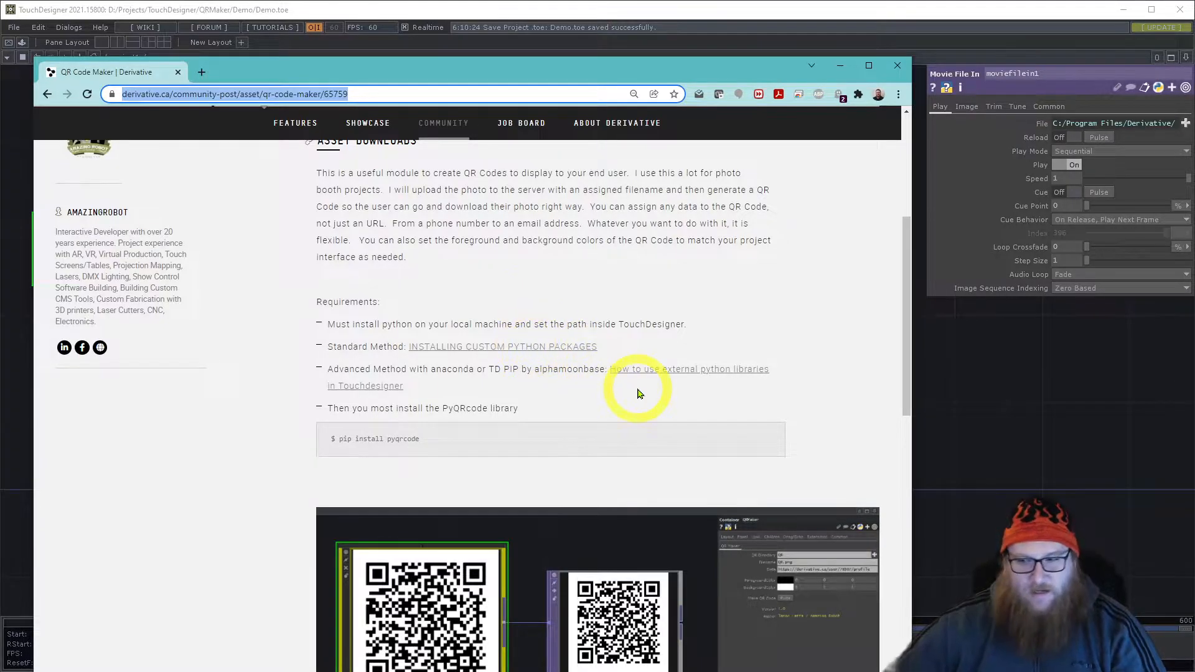
mouse_move(571, 397)
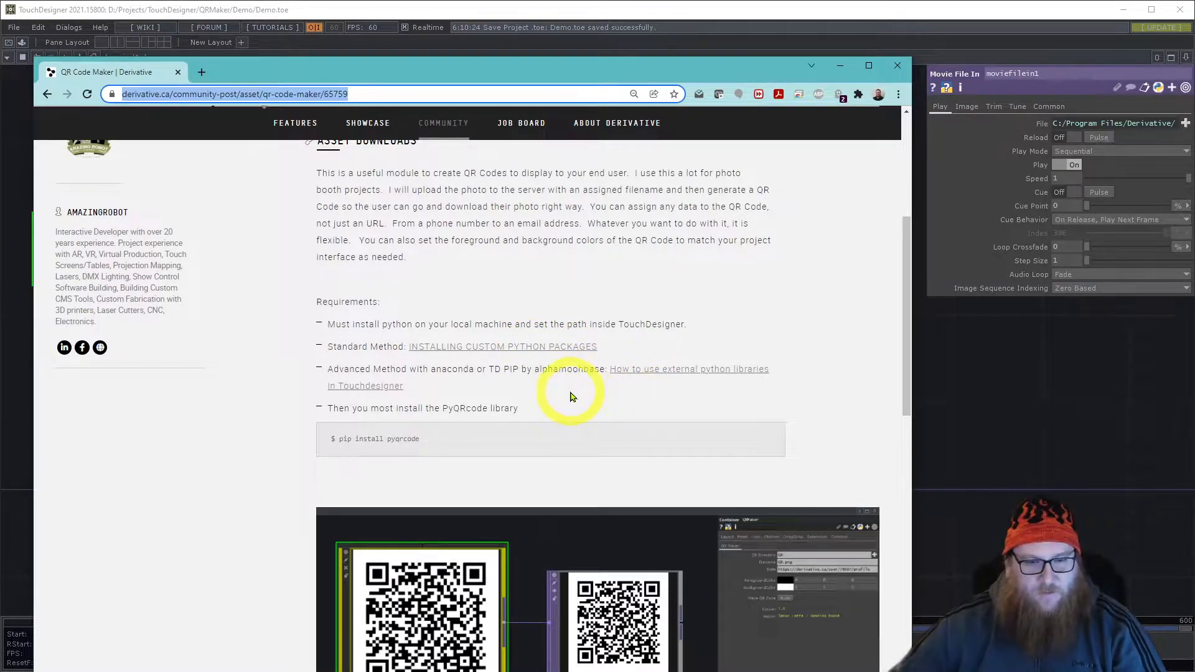
mouse_move(467, 351)
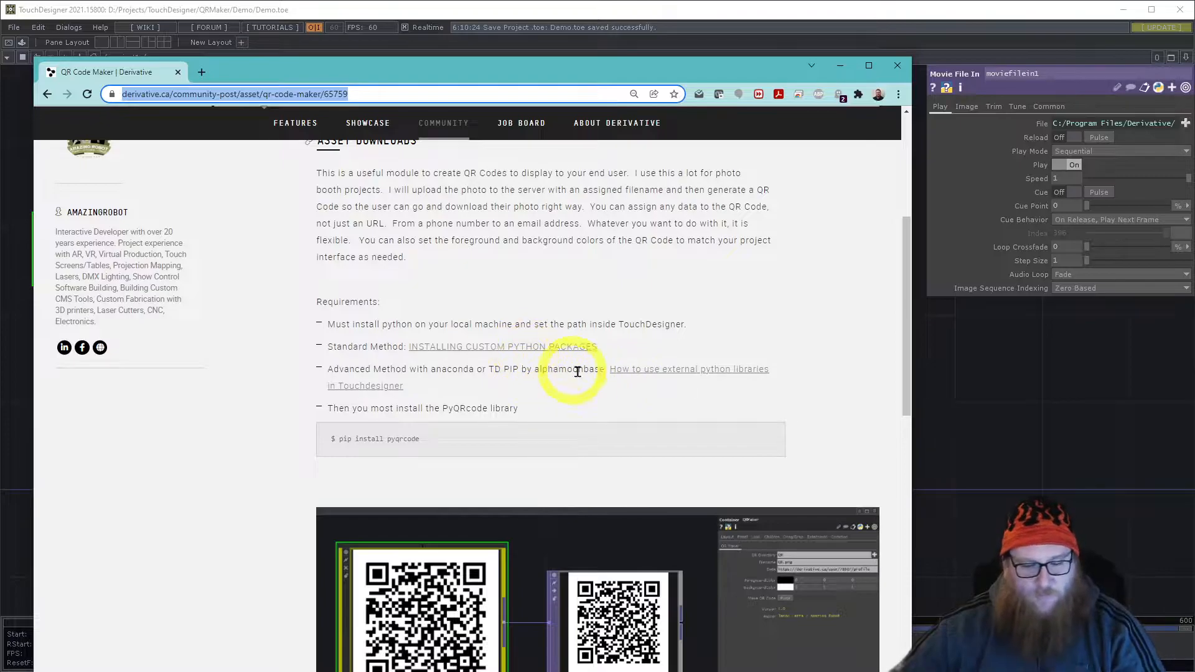
mouse_move(528, 384)
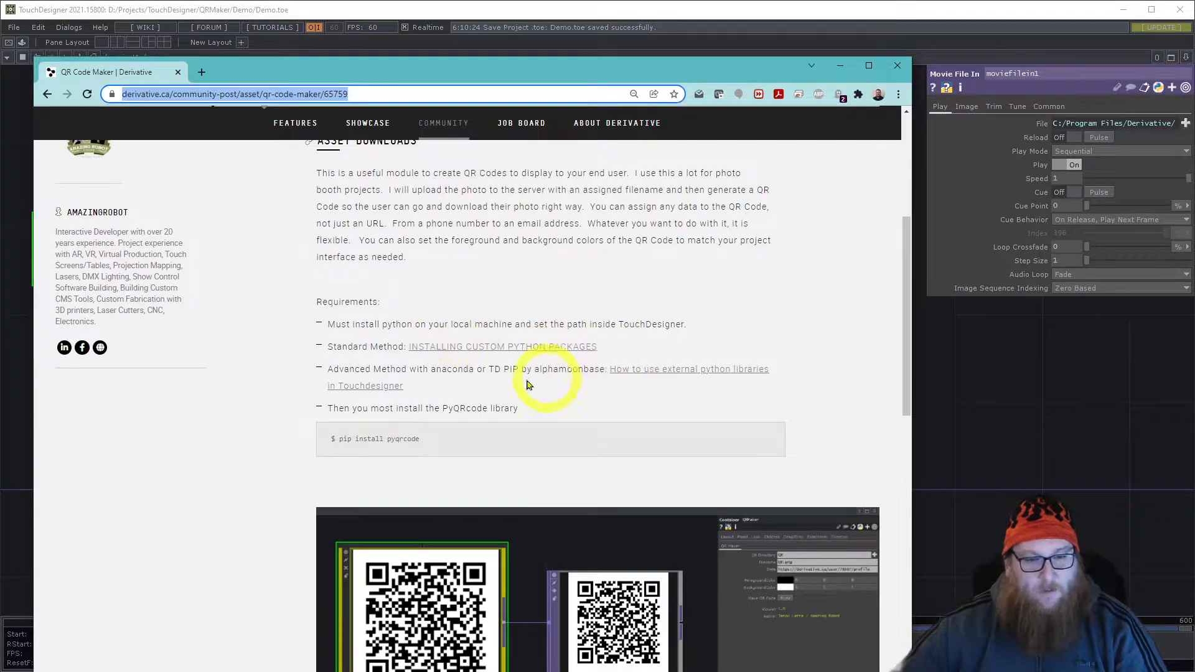
mouse_move(459, 348)
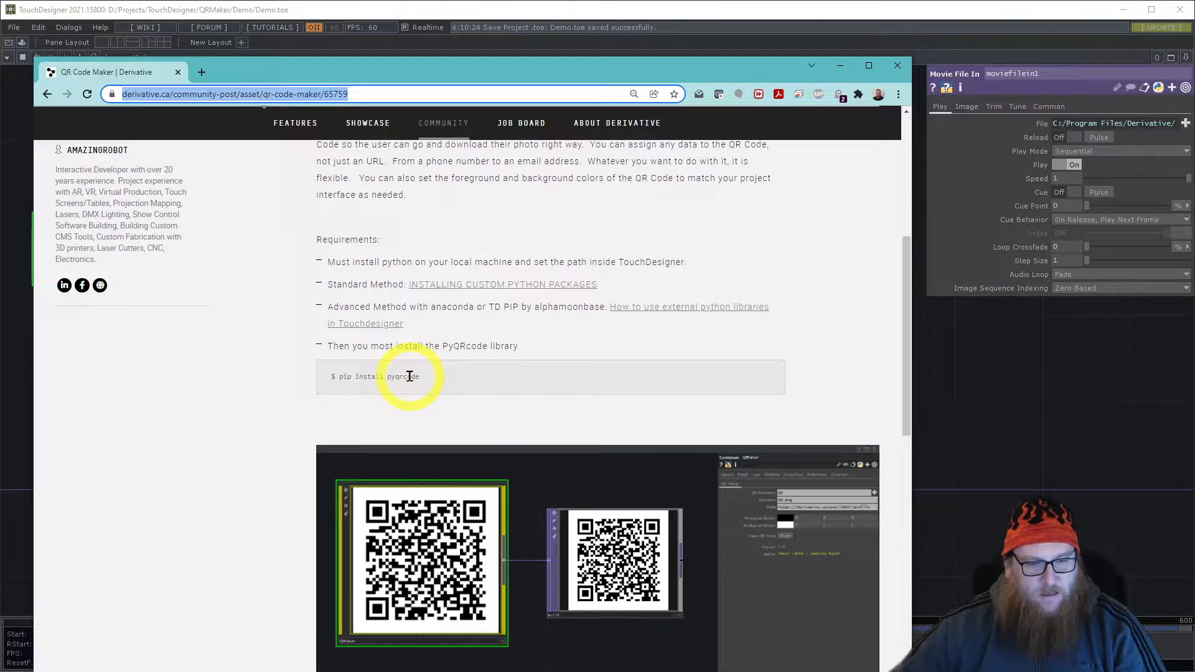
double_click(404, 376)
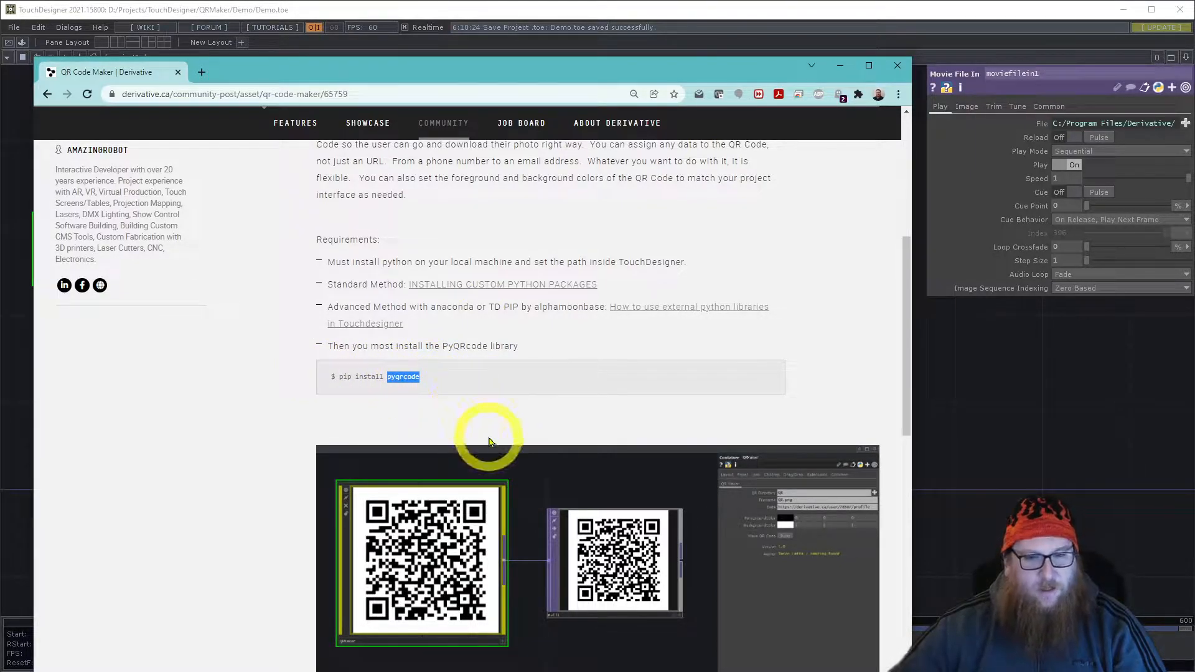
scroll("down", 3)
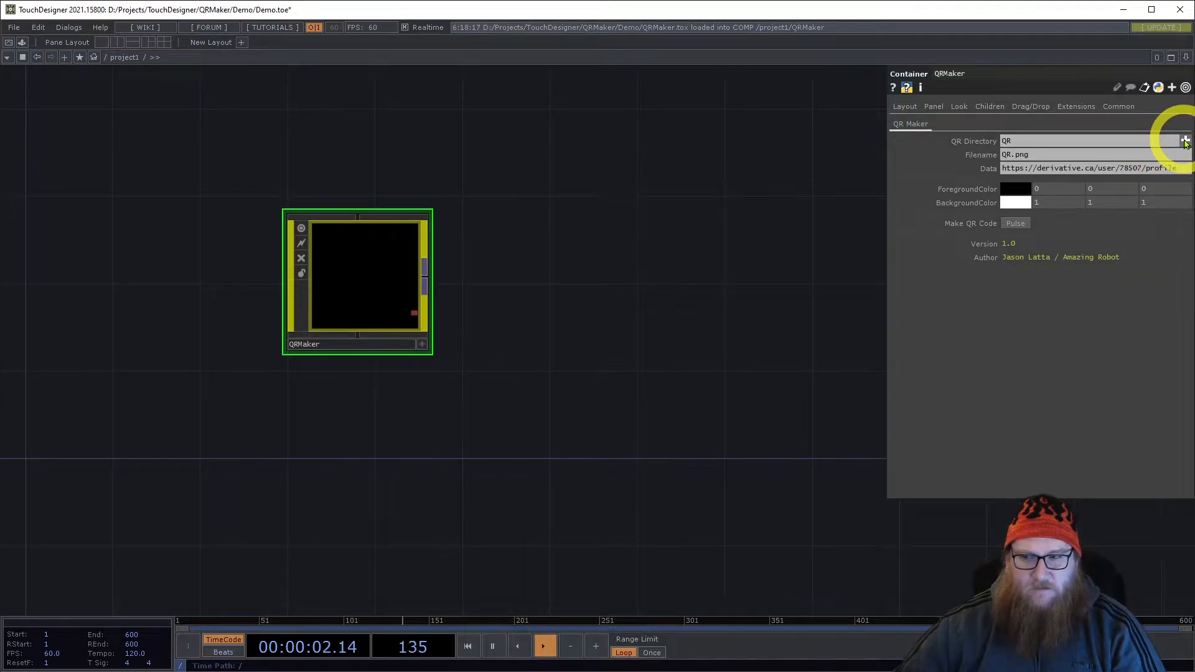
- Create a new folder named QR in the Demo project folder and select it as QRMaker's QR Directory
left_click(1184, 140)
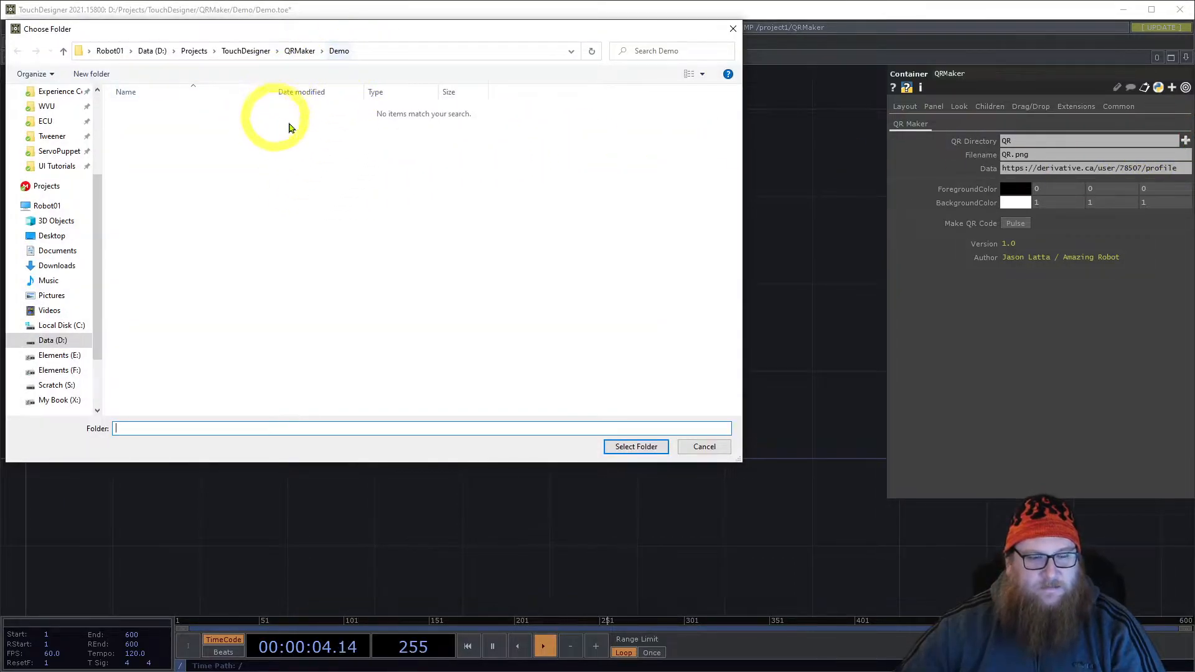
mouse_move(252, 209)
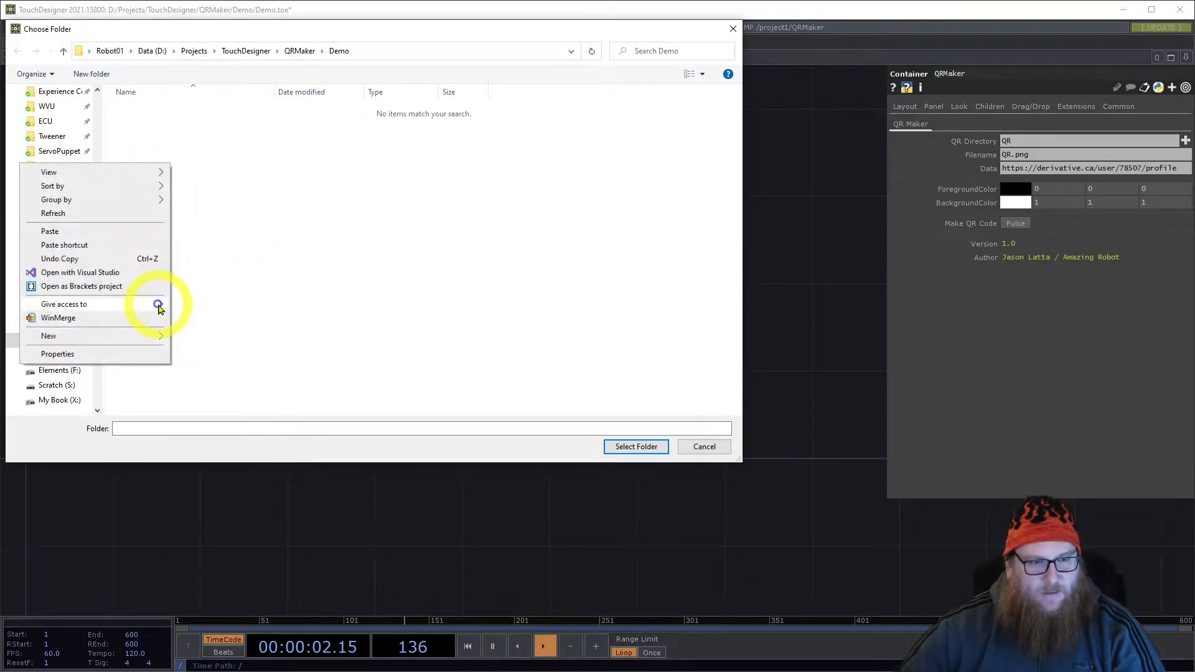
mouse_move(129, 359)
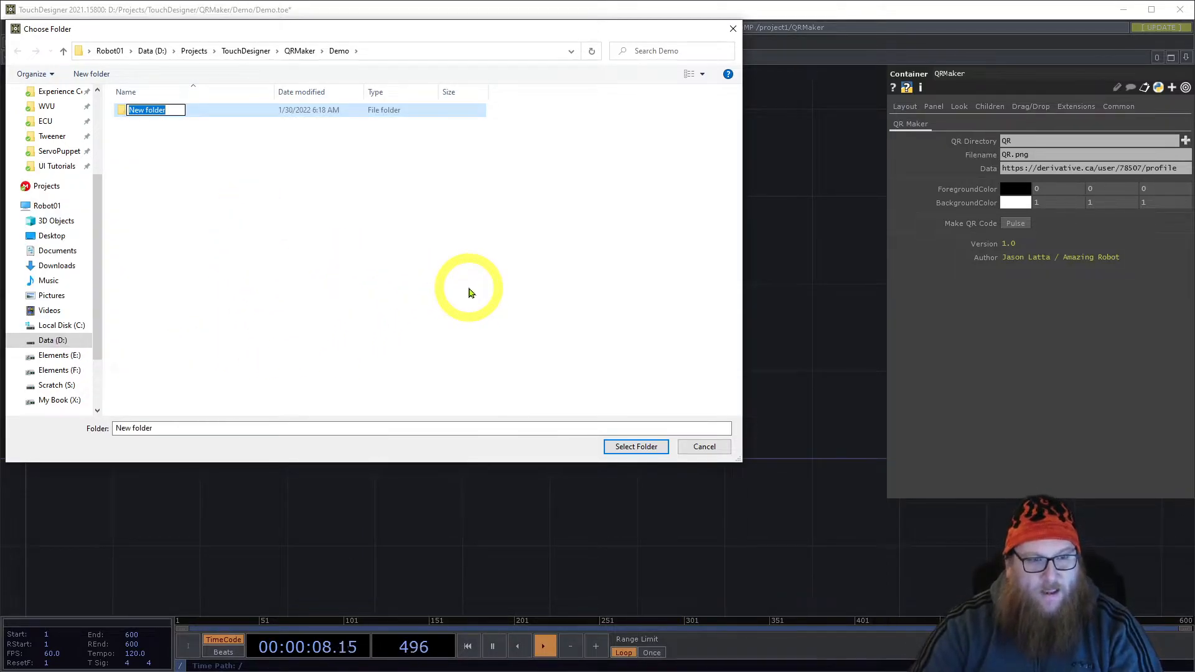
type("QR")
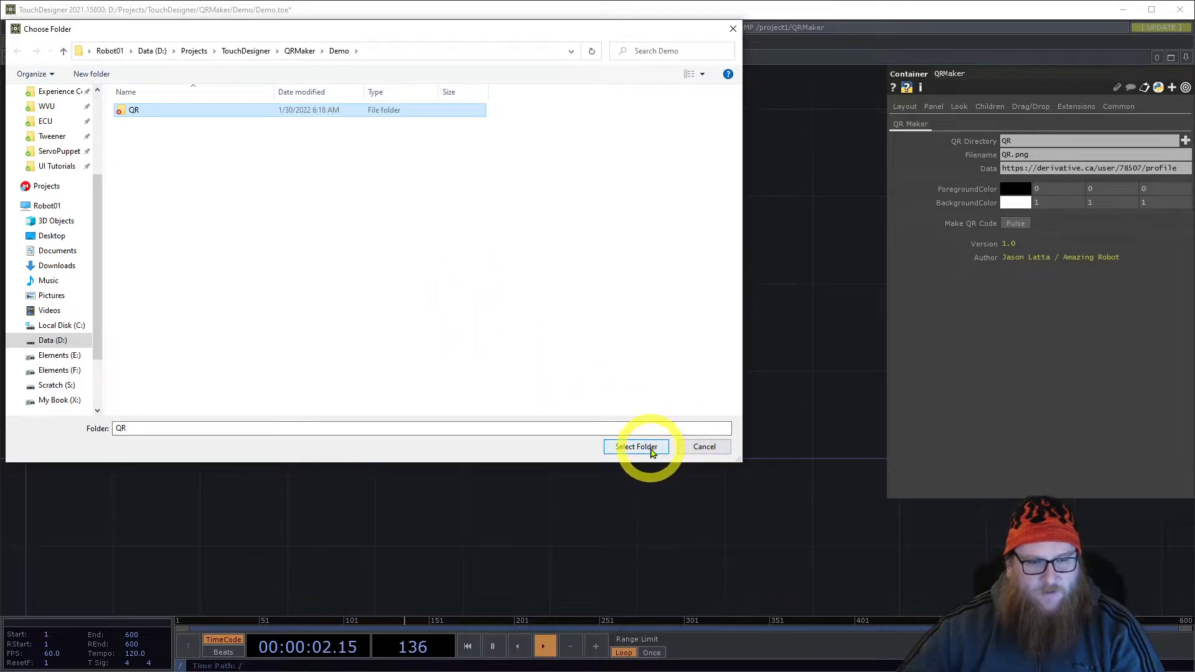
left_click(636, 446)
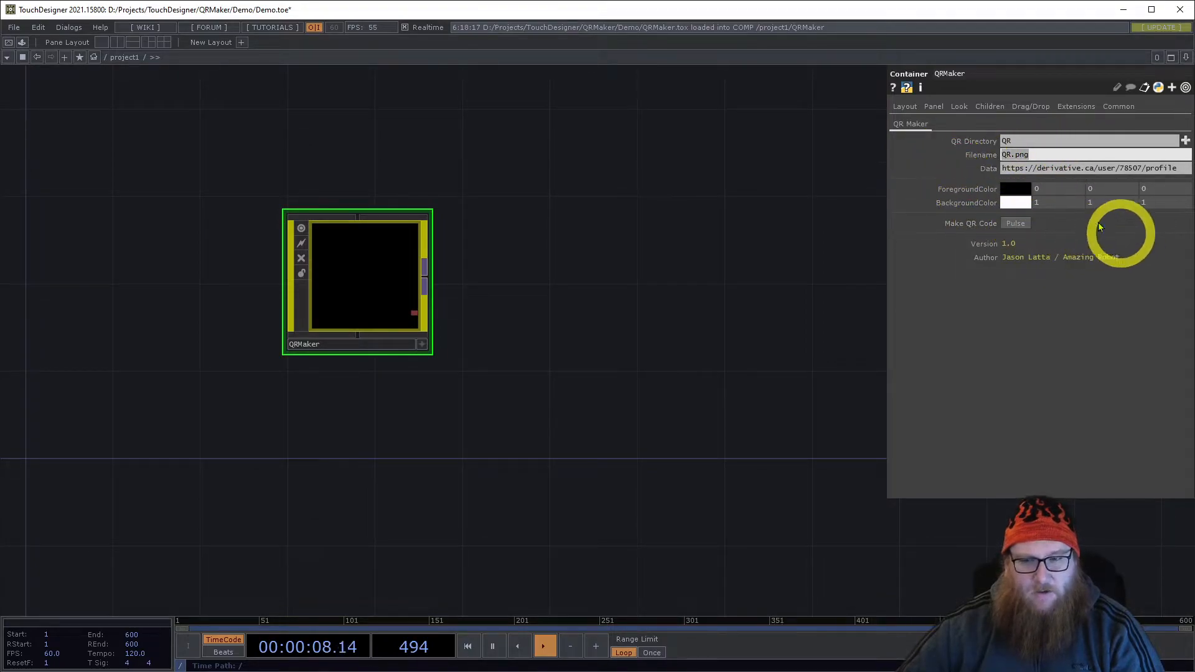
mouse_move(789, 316)
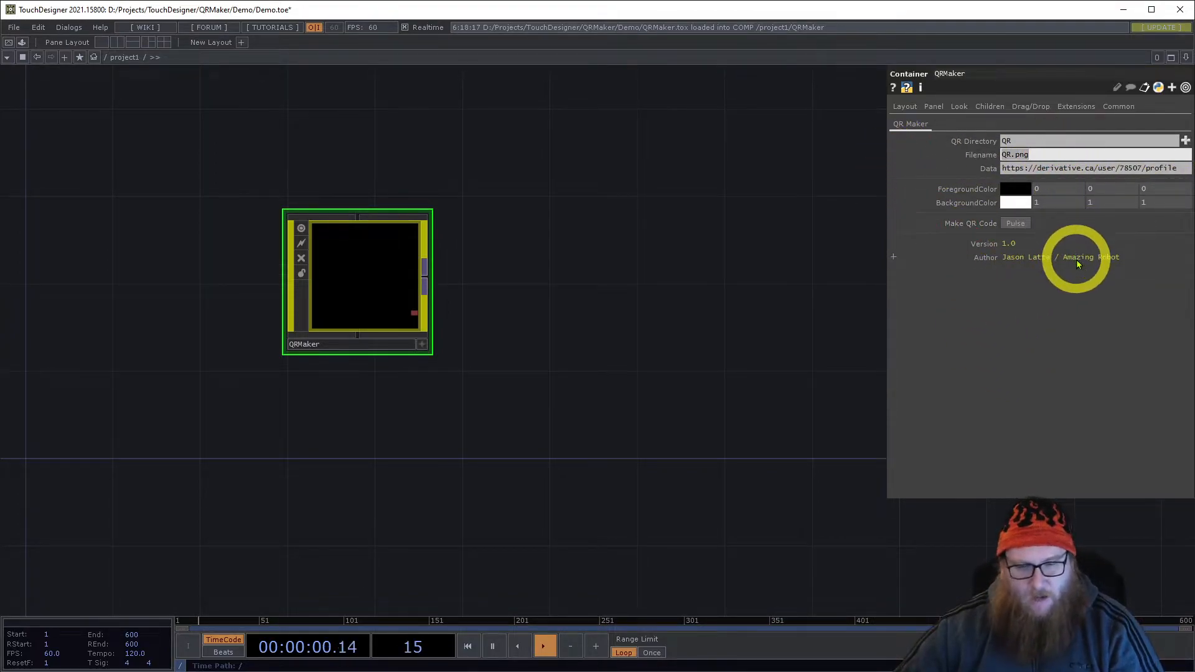
mouse_move(876, 379)
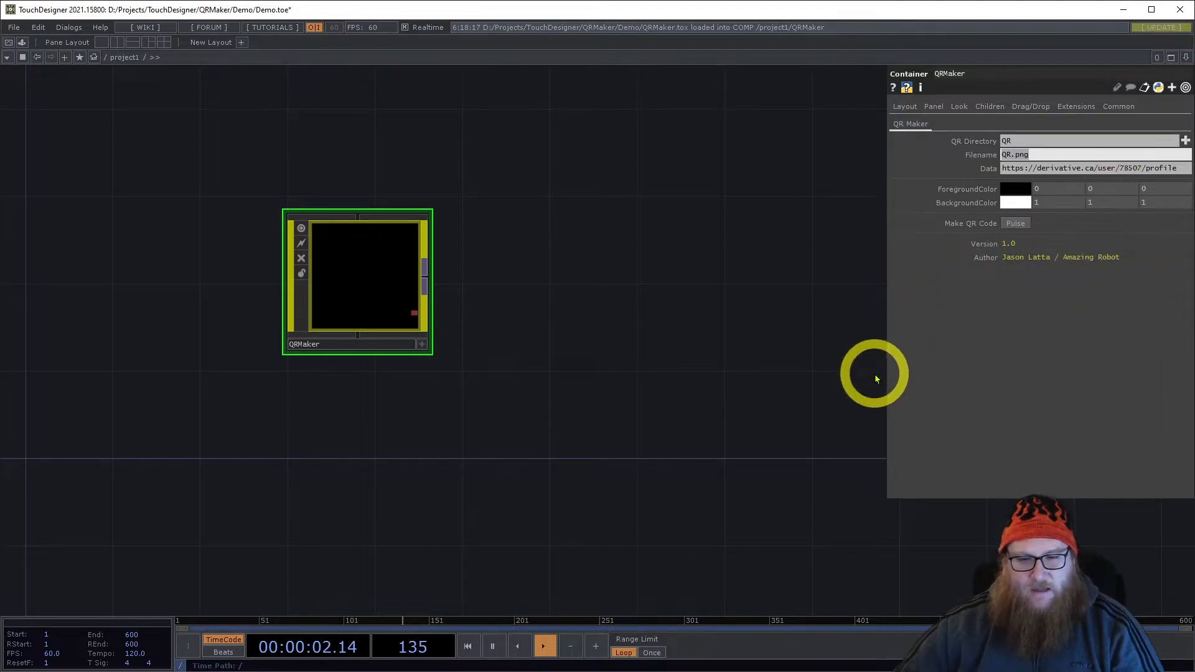
mouse_move(886, 364)
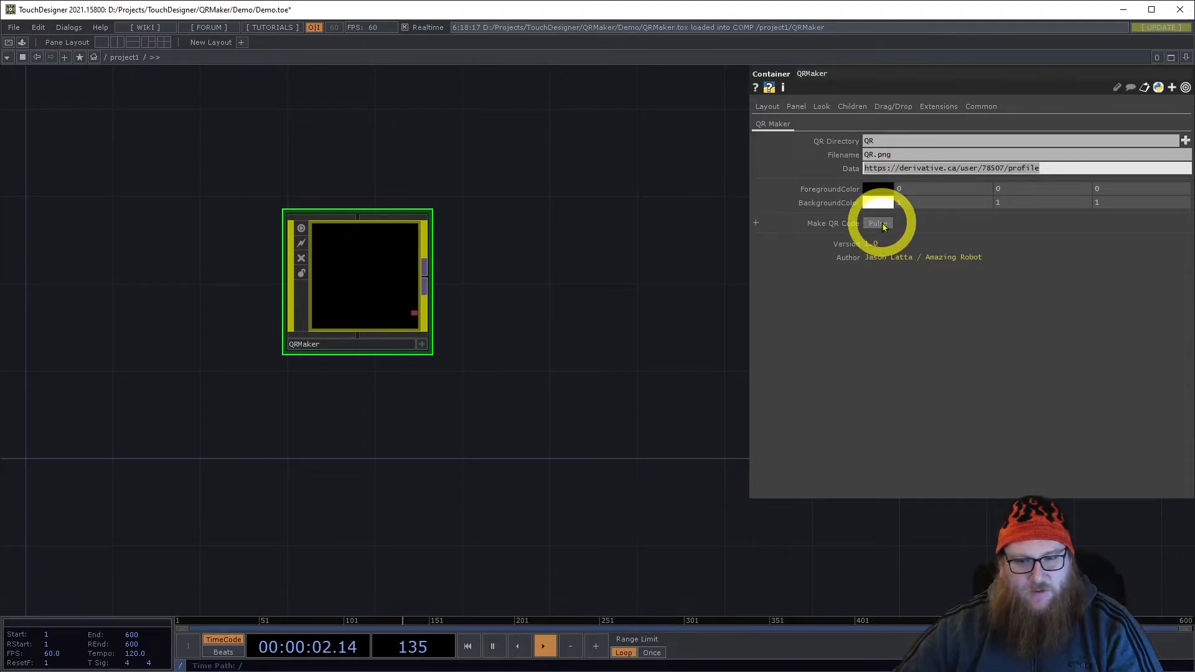
- Pulse Make QR Code to generate the black-on-white QR code in QRMaker
left_click(876, 223)
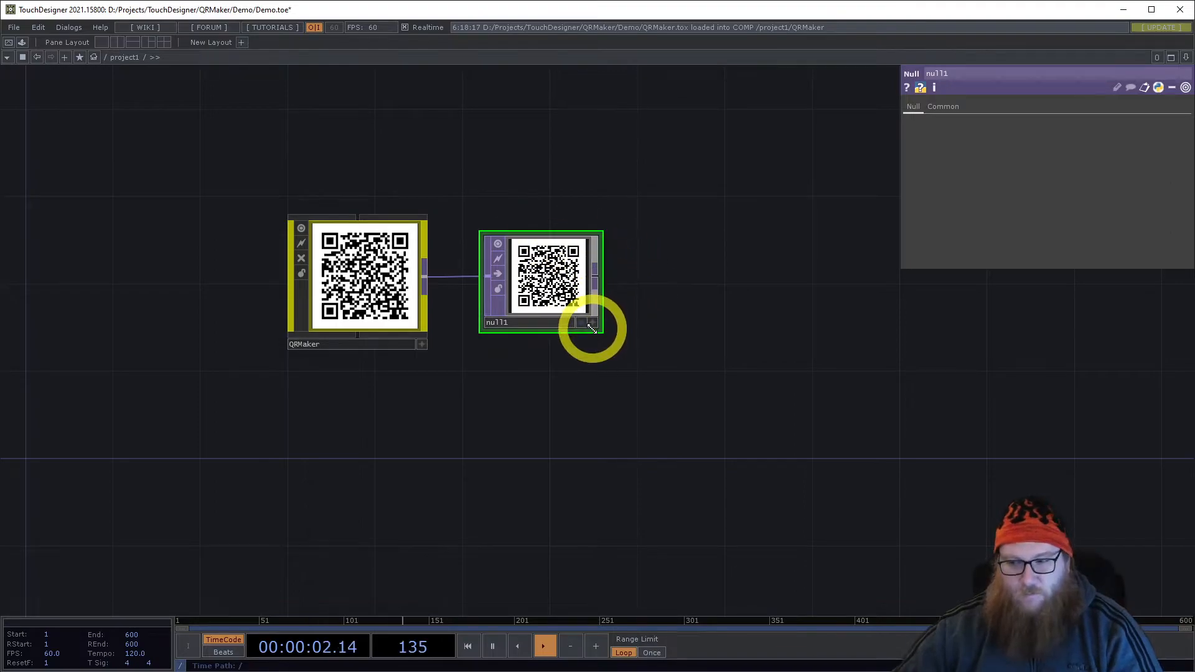
mouse_move(510, 187)
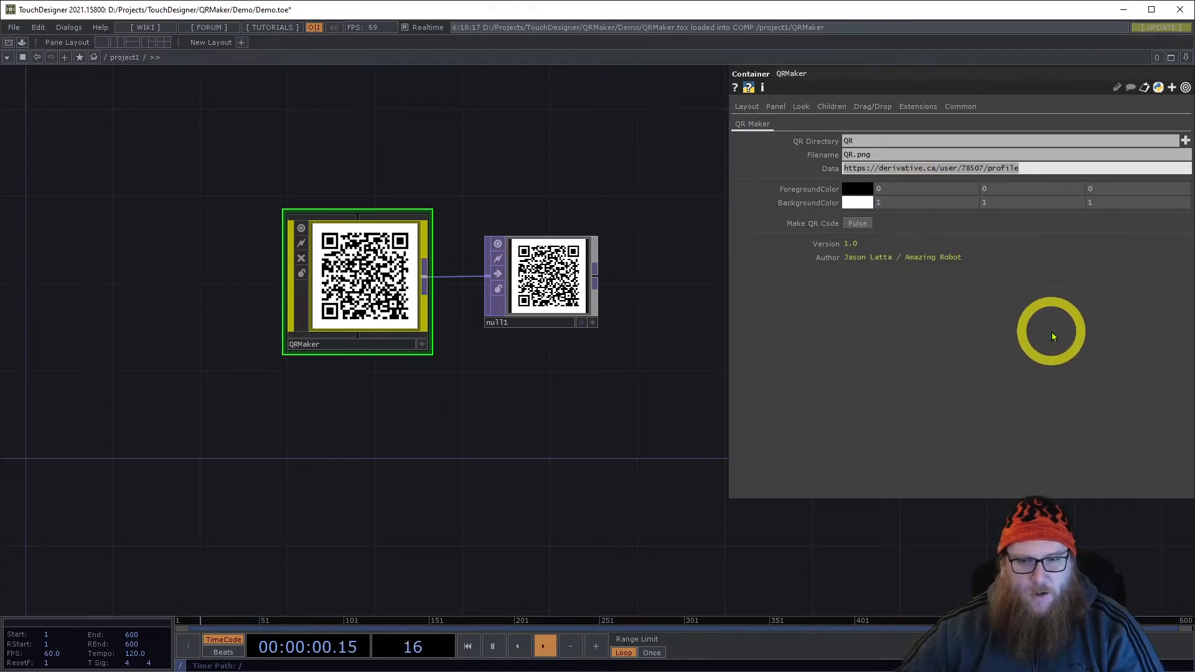
mouse_move(1024, 379)
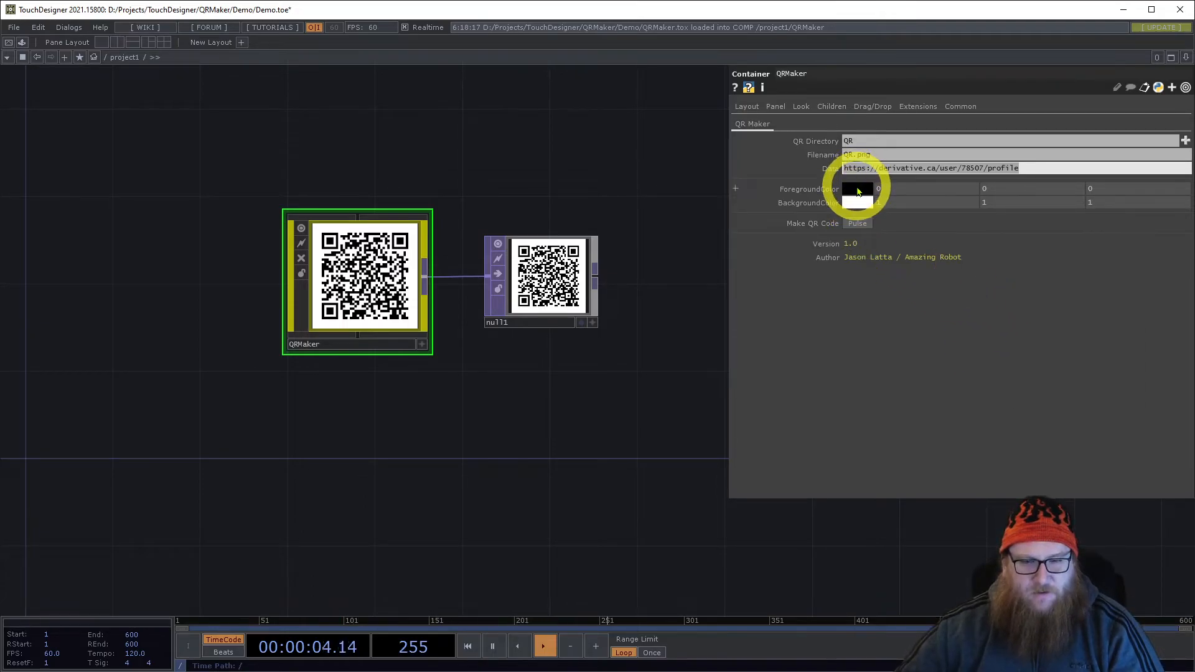
- Set QRMaker's ForegroundColor to white and BackgroundColor to black, inverting the QR code
left_click(856, 189)
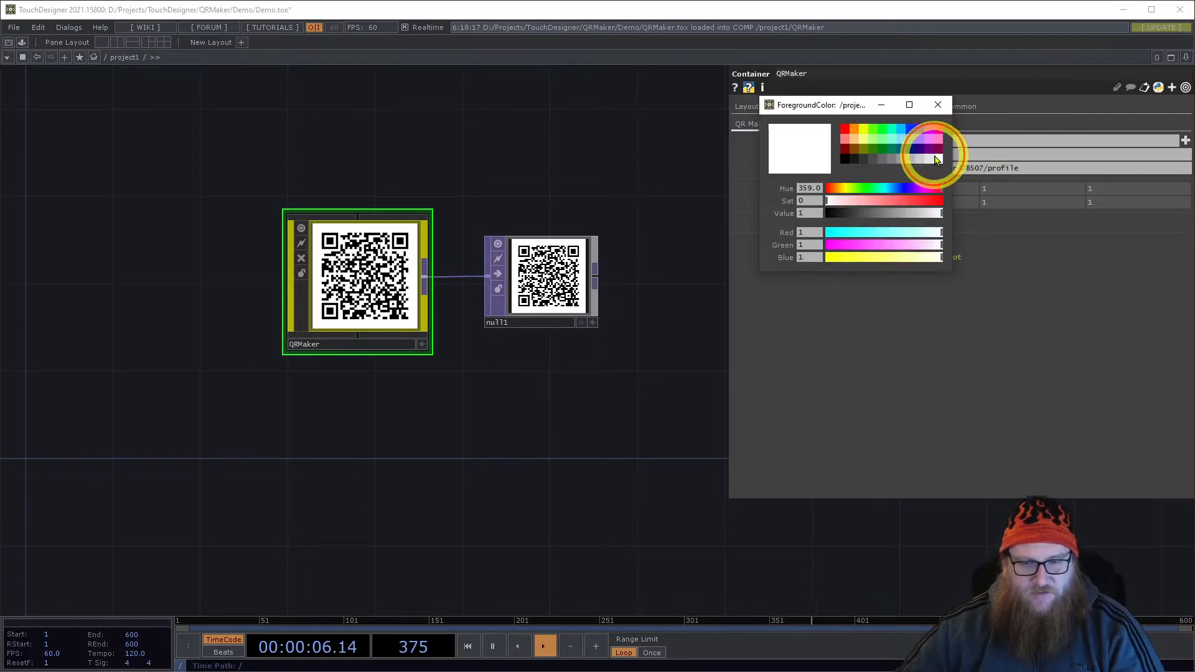
left_click(938, 104)
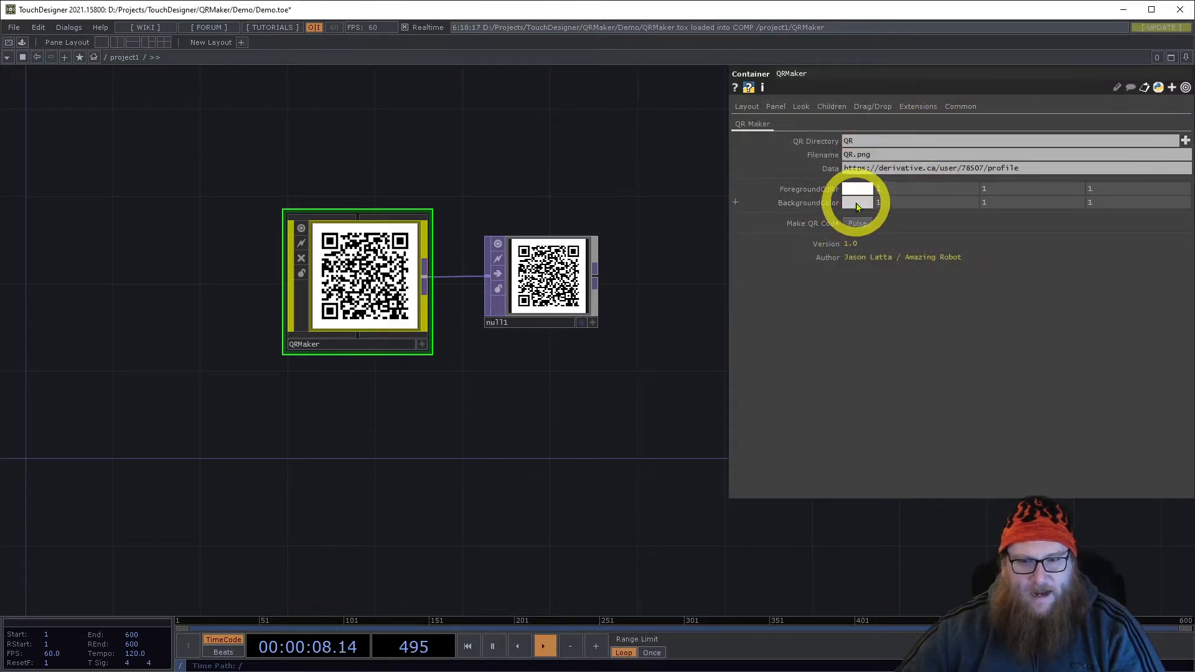
left_click(858, 201)
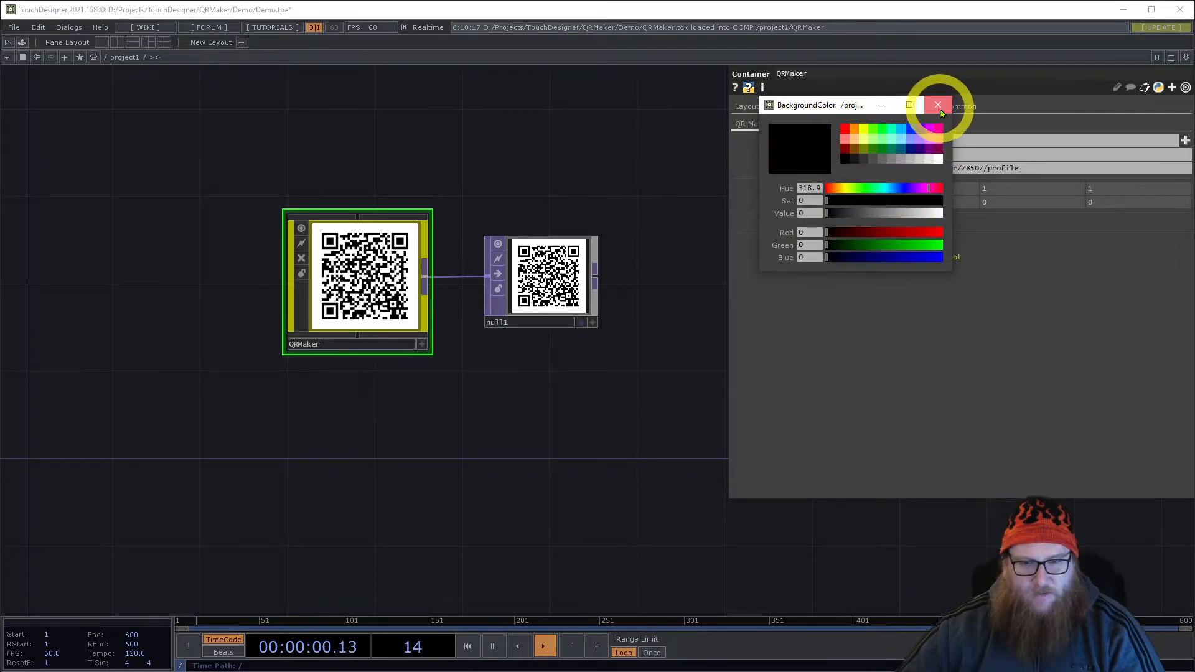
left_click(937, 104)
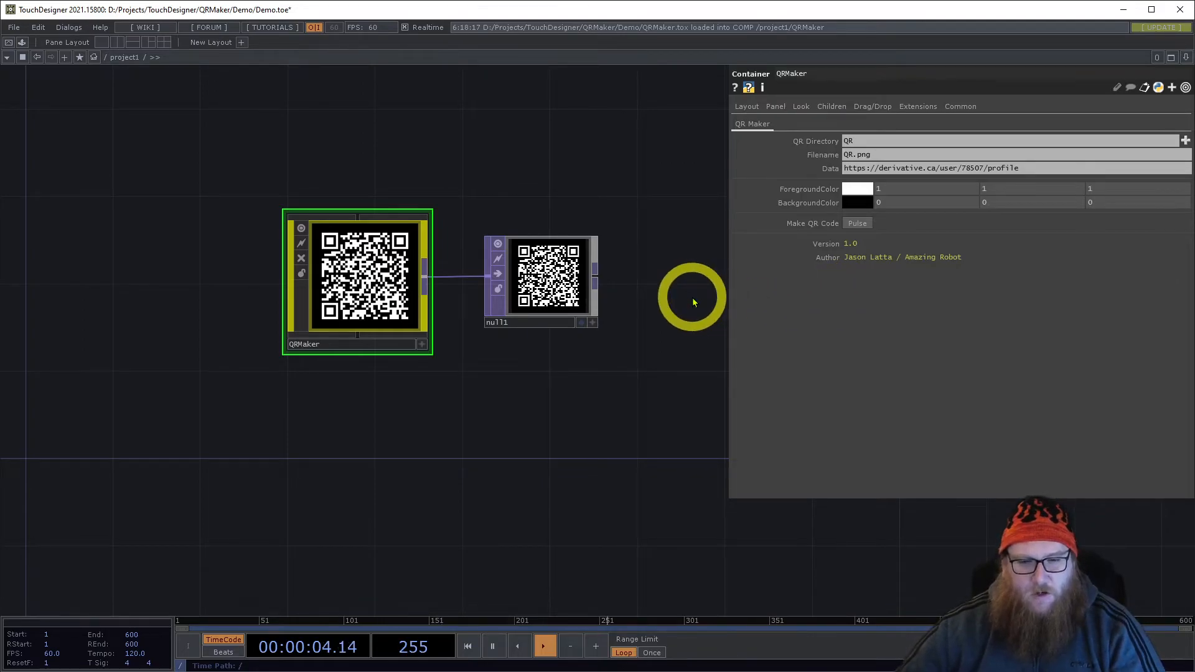
mouse_move(621, 289)
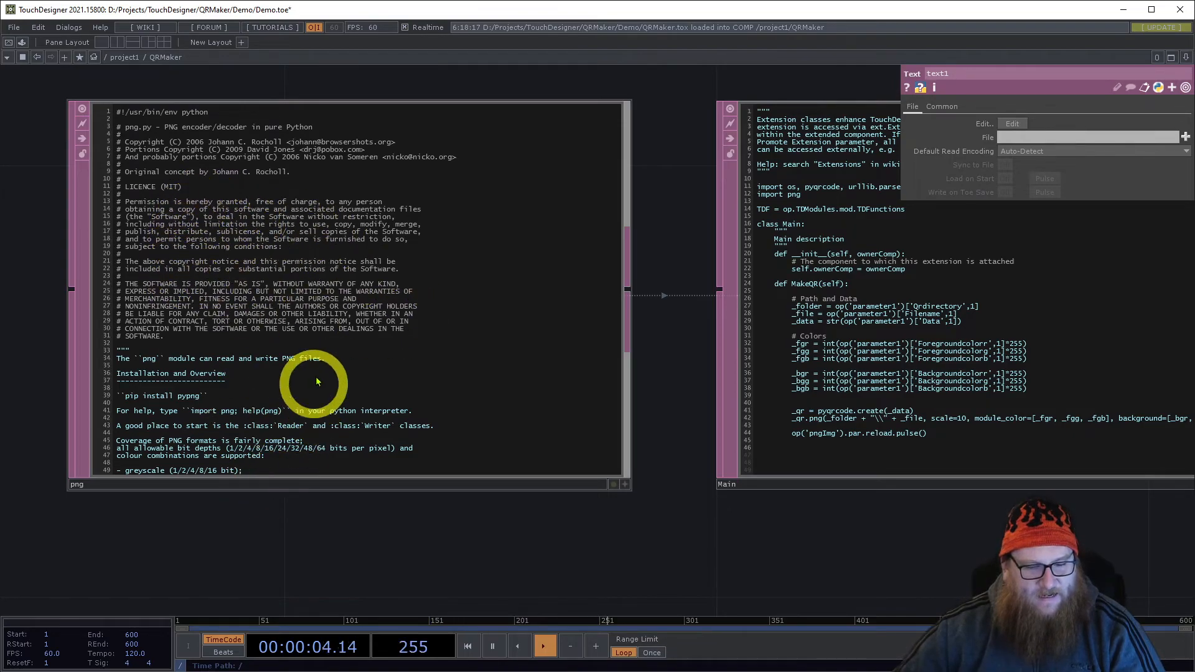
mouse_move(214, 255)
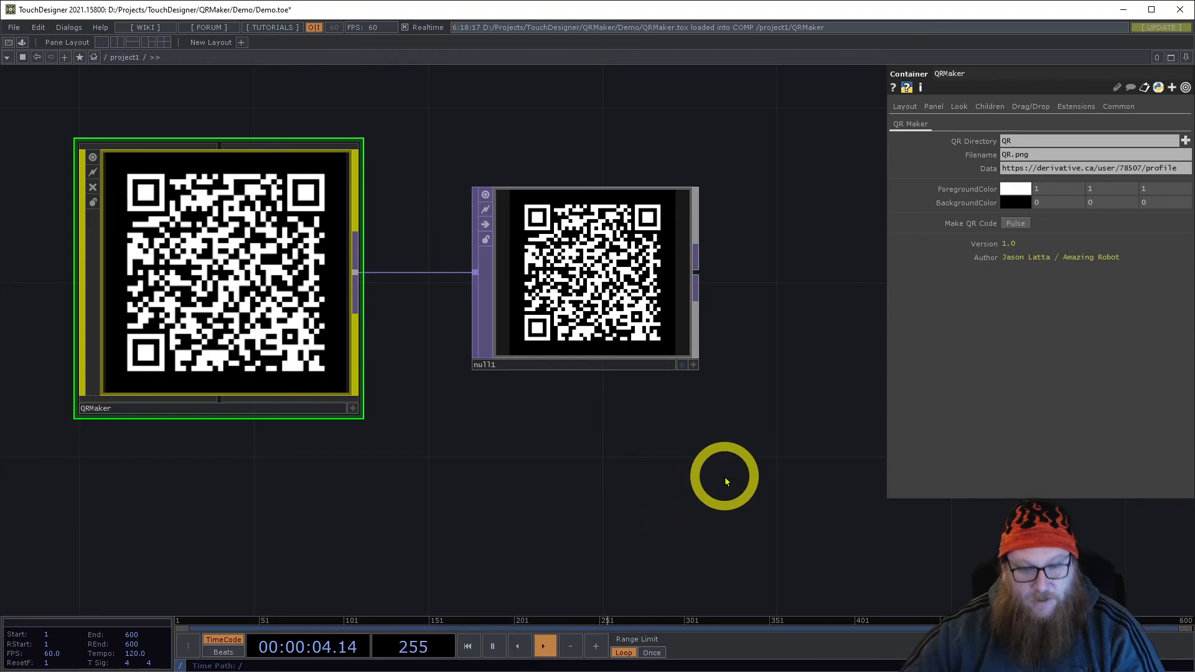
mouse_move(789, 506)
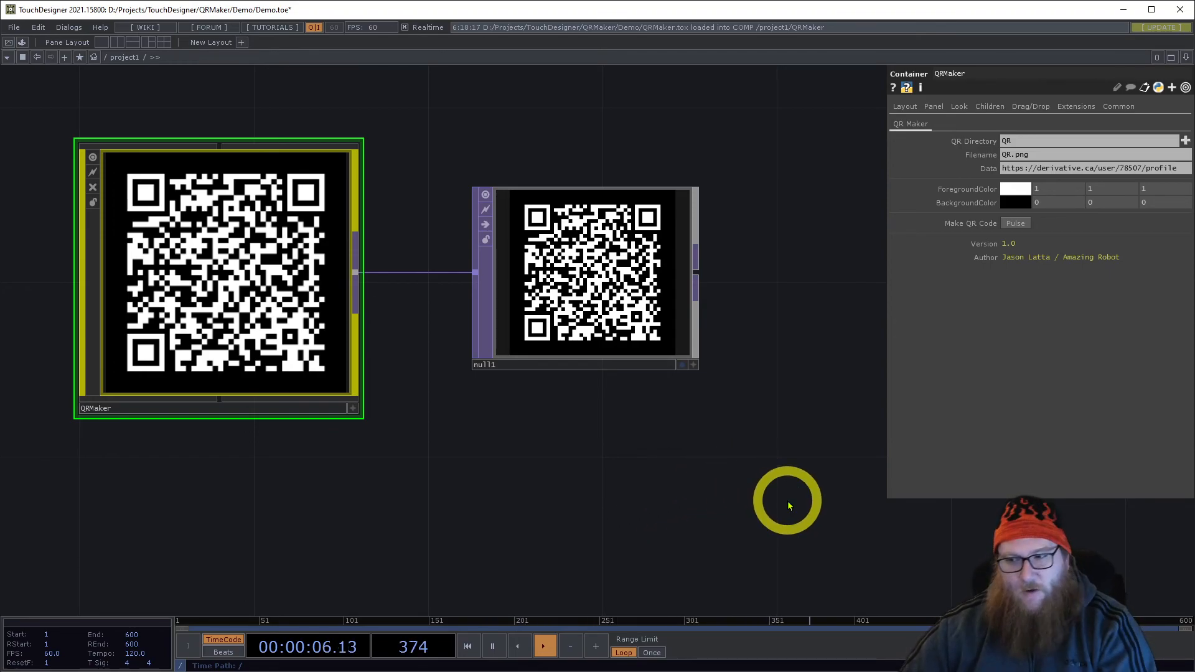
mouse_move(828, 454)
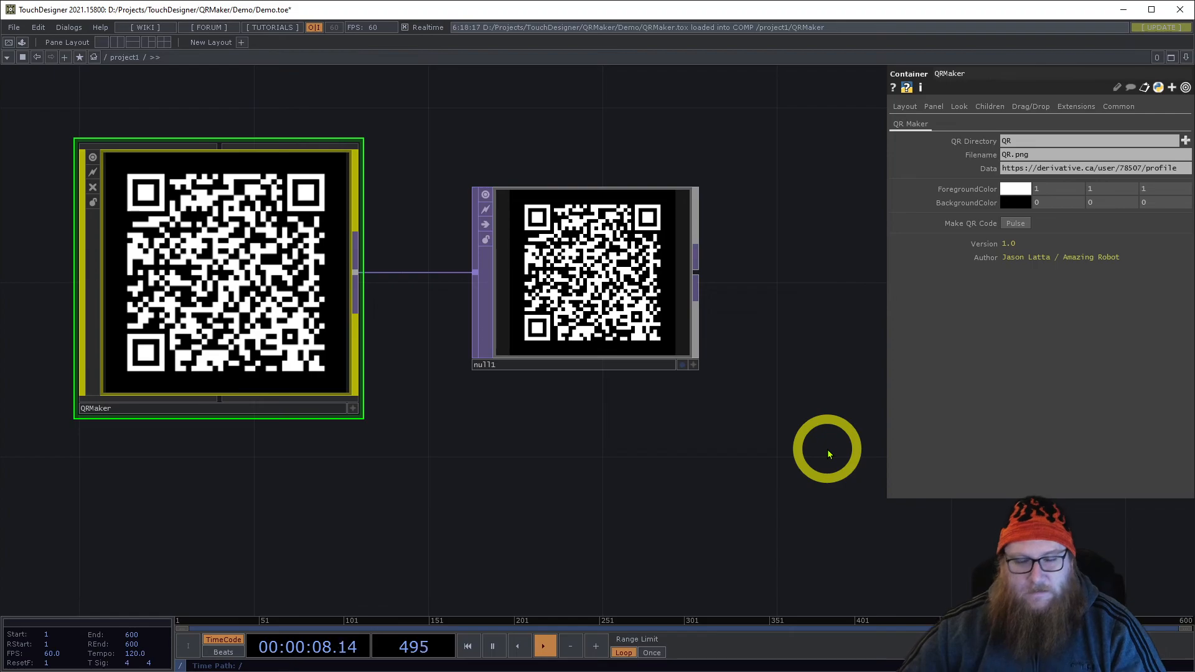